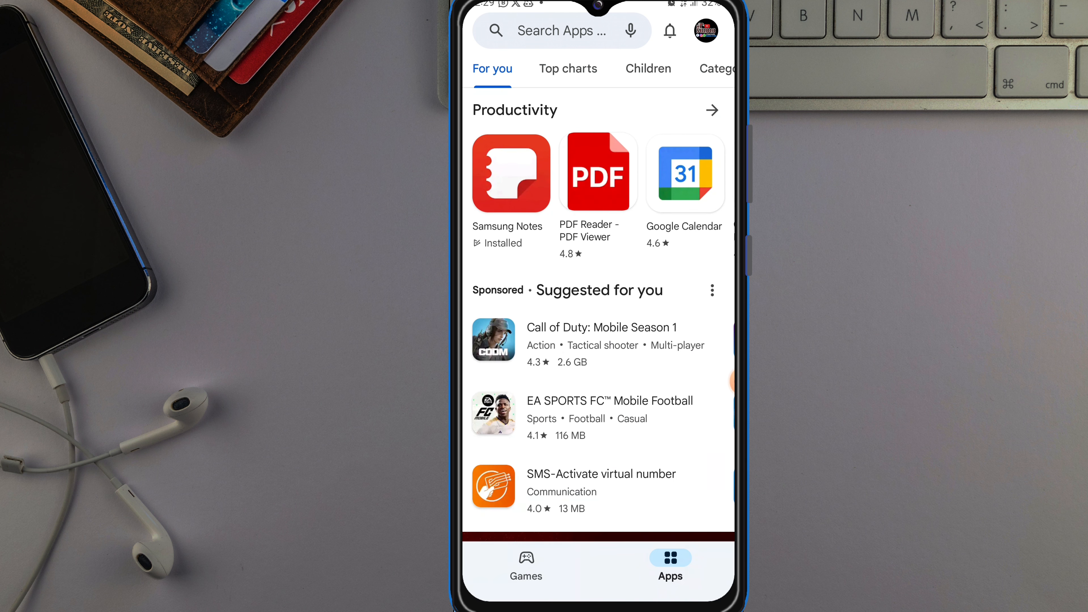
Step: Search the store, view the CapCut - Video Editor page, and return to the home page
{"action": "left_click", "coordinate": [560, 31]}
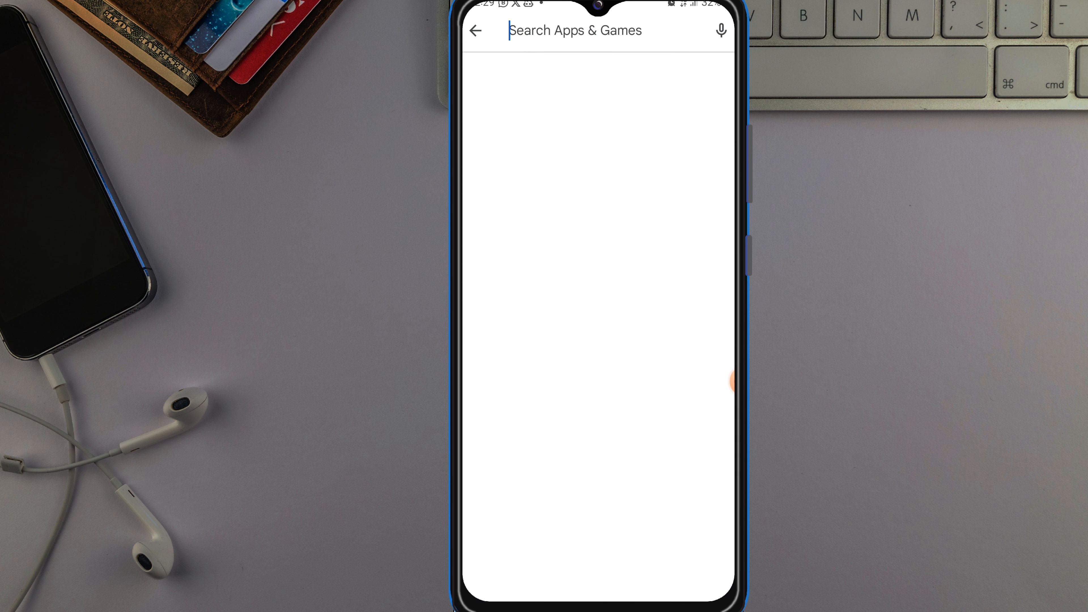
{"action": "left_click", "coordinate": [571, 30]}
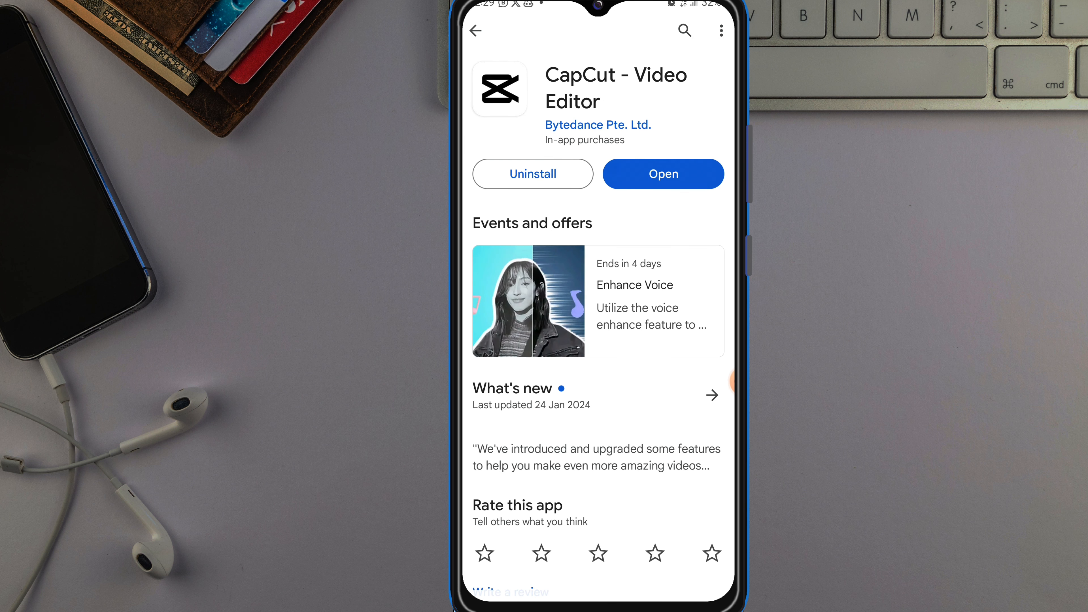
{"action": "left_click", "coordinate": [476, 29]}
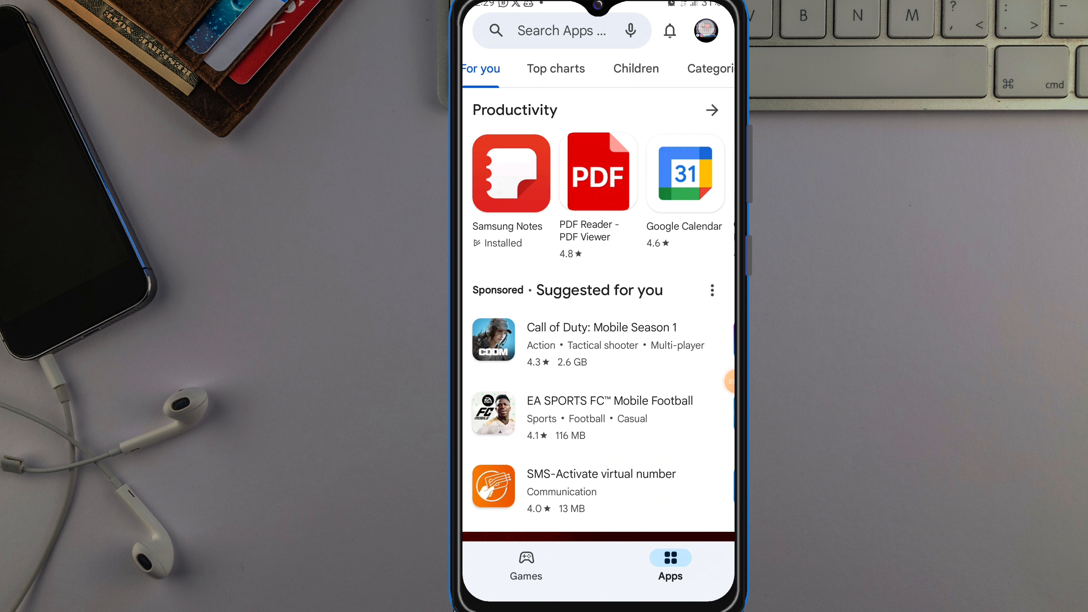
Step: Reach the pending downloads list of 51 app updates via Manage apps and device
{"action": "left_click", "coordinate": [706, 31]}
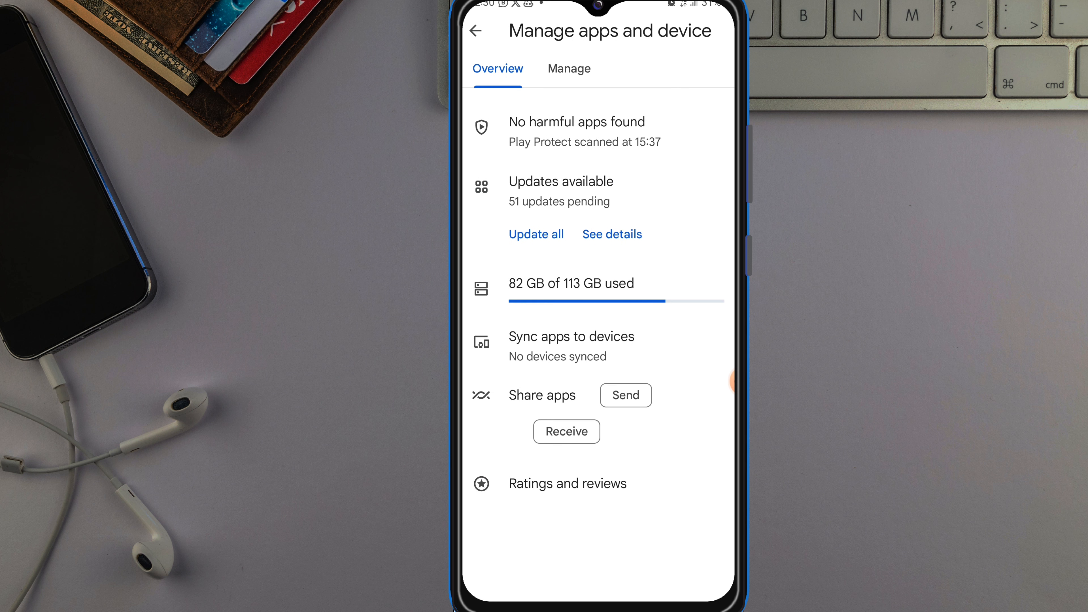
{"action": "left_click", "coordinate": [612, 234]}
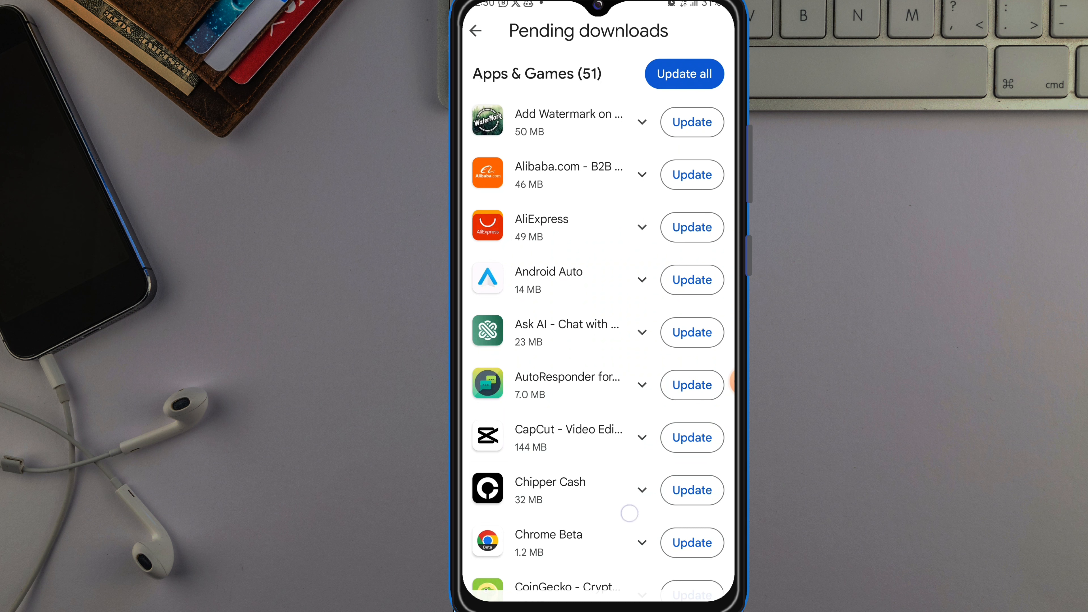
Step: Start updates for AliExpress and Ask AI - Chat with Chatbot so they sit pending
{"action": "scroll", "scroll_direction": "down", "scroll_amount": 3}
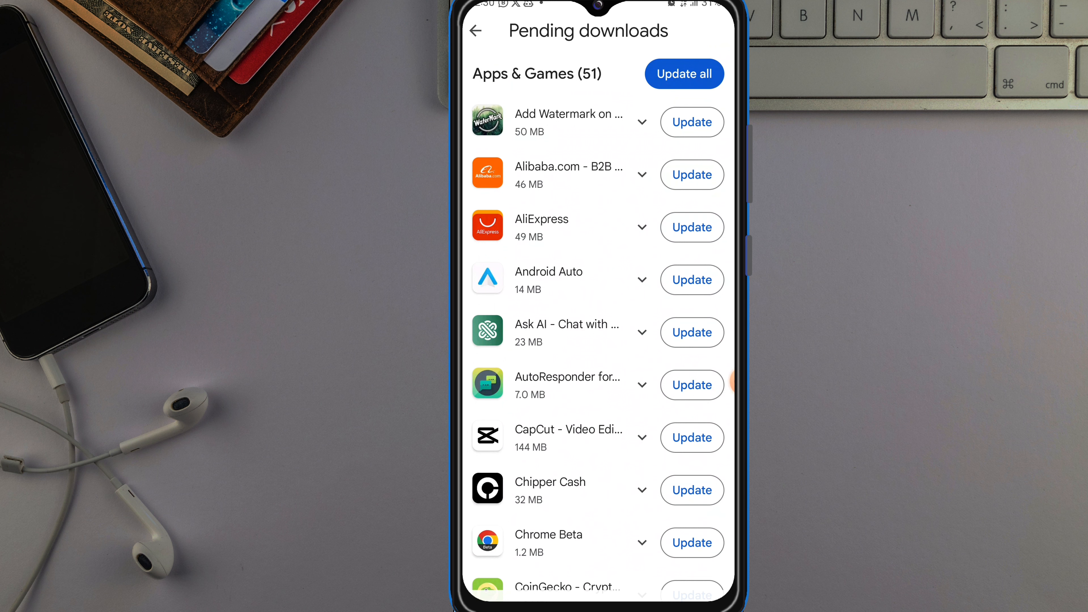
{"action": "left_click", "coordinate": [687, 88]}
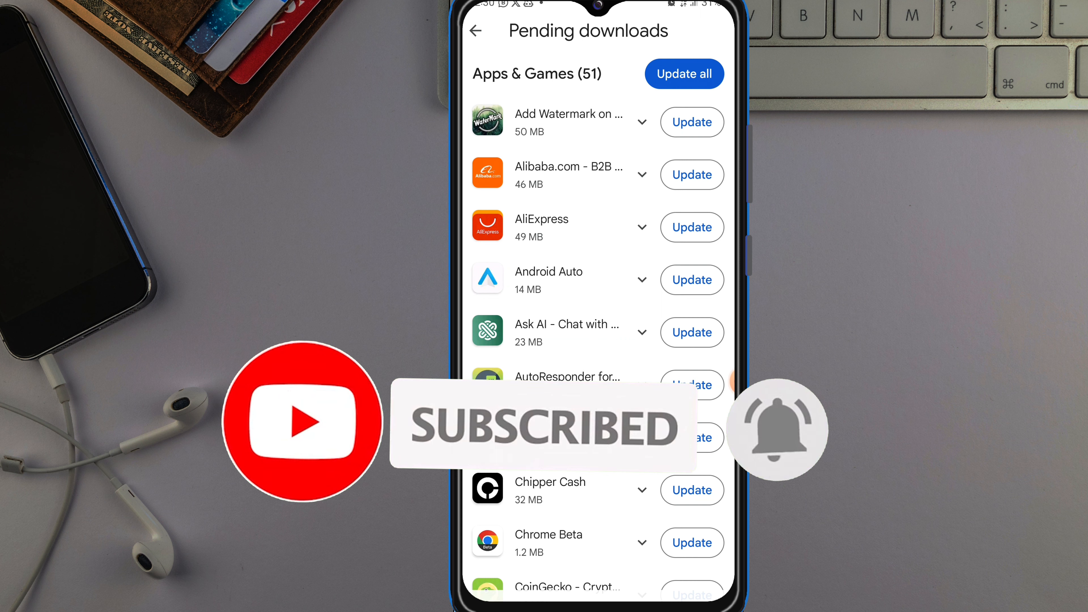
{"action": "left_click", "coordinate": [684, 74]}
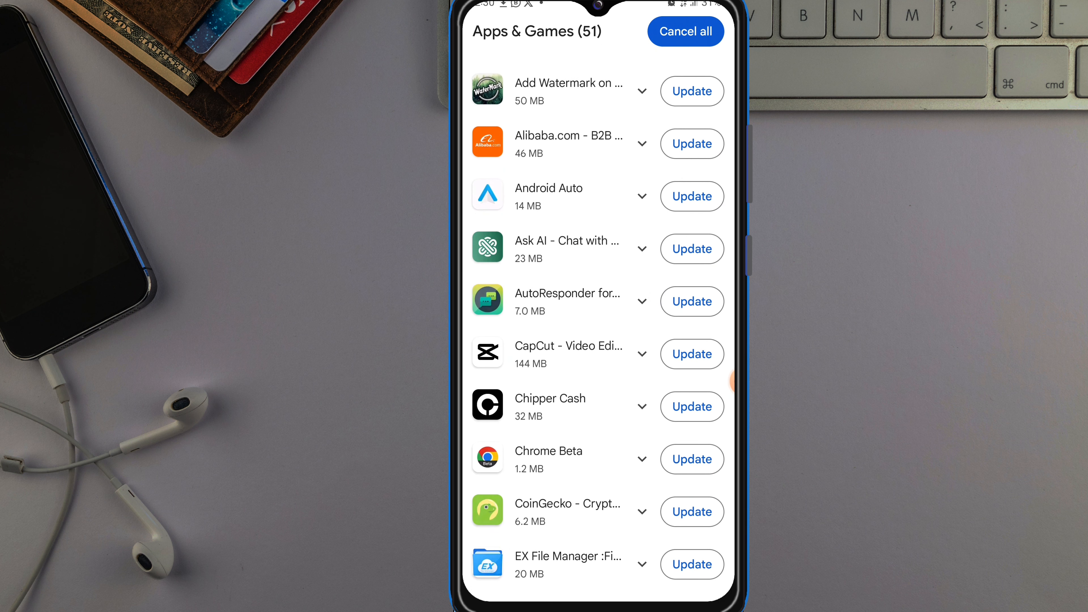
{"action": "left_click", "coordinate": [691, 249]}
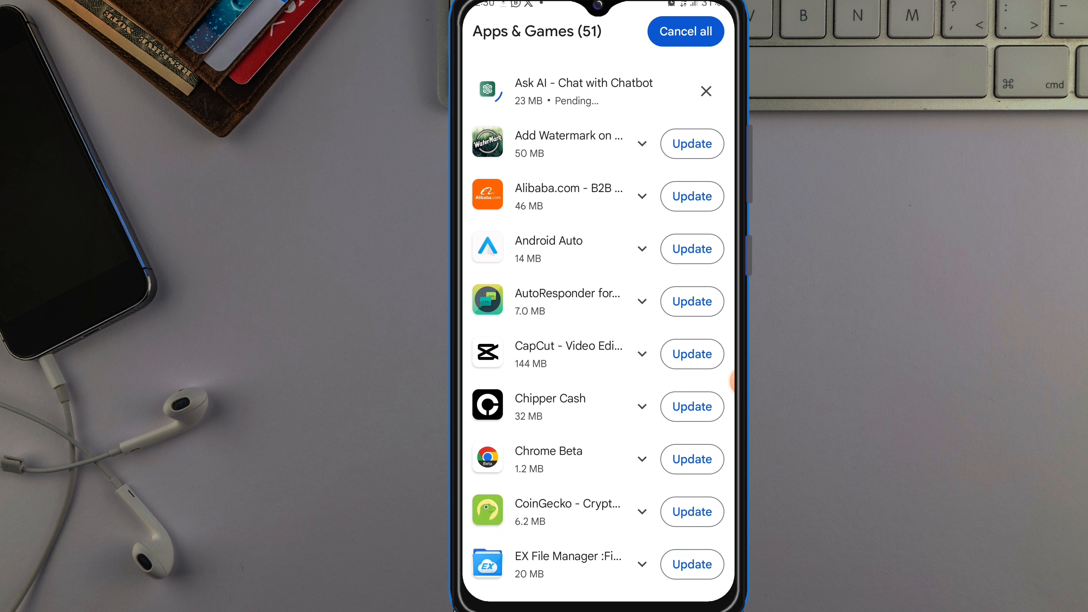